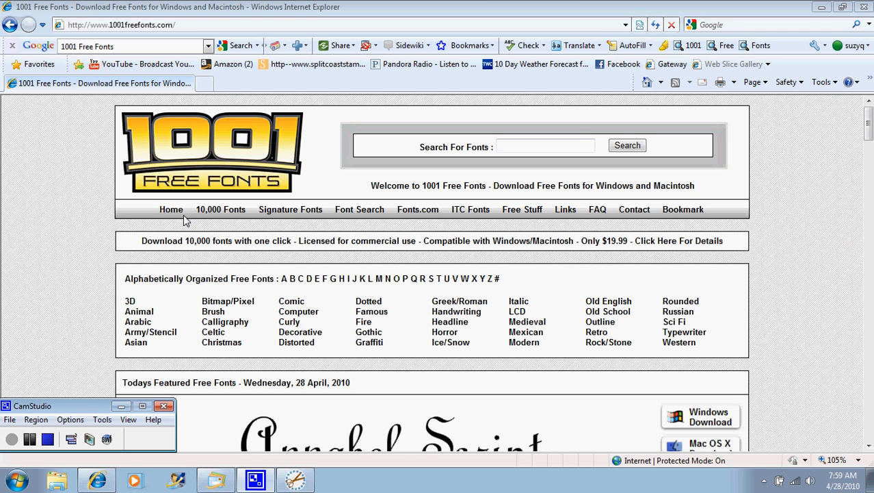
mouse_move(234, 203)
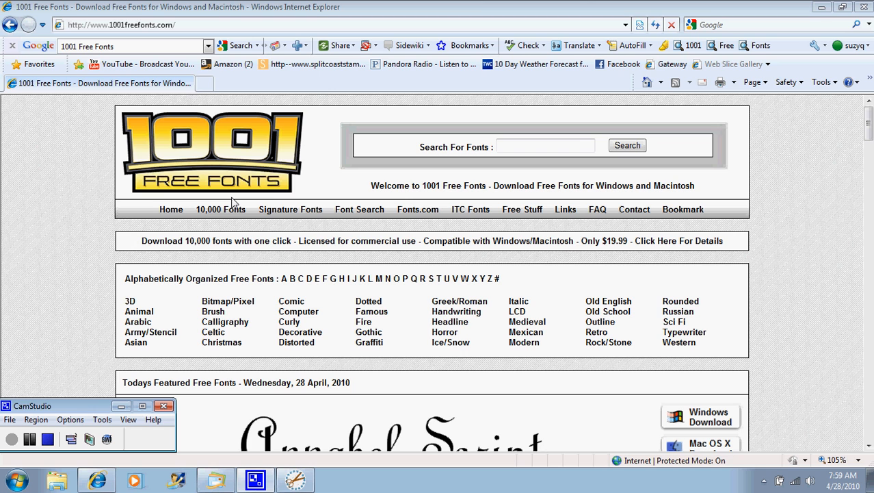
mouse_move(249, 221)
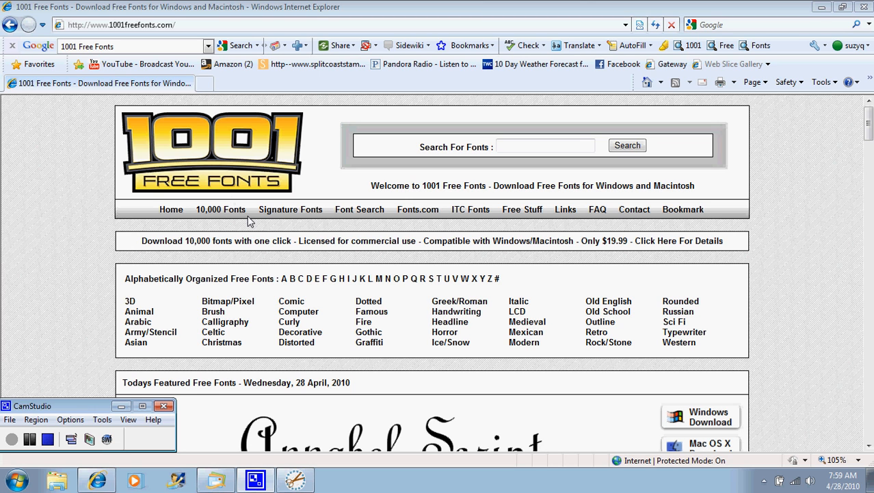
mouse_move(238, 221)
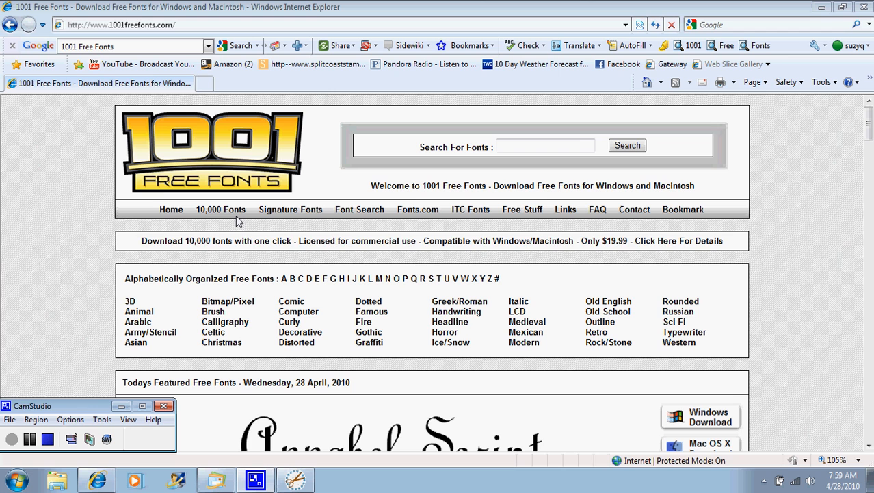
mouse_move(298, 296)
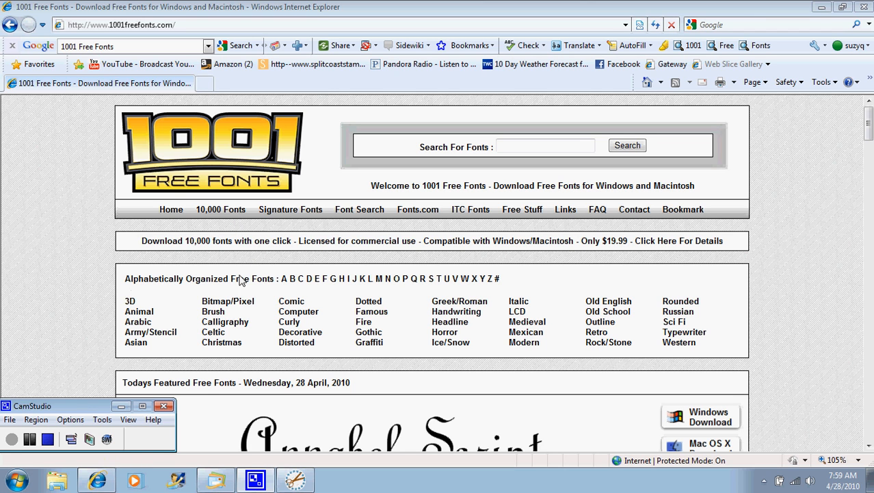
mouse_move(126, 291)
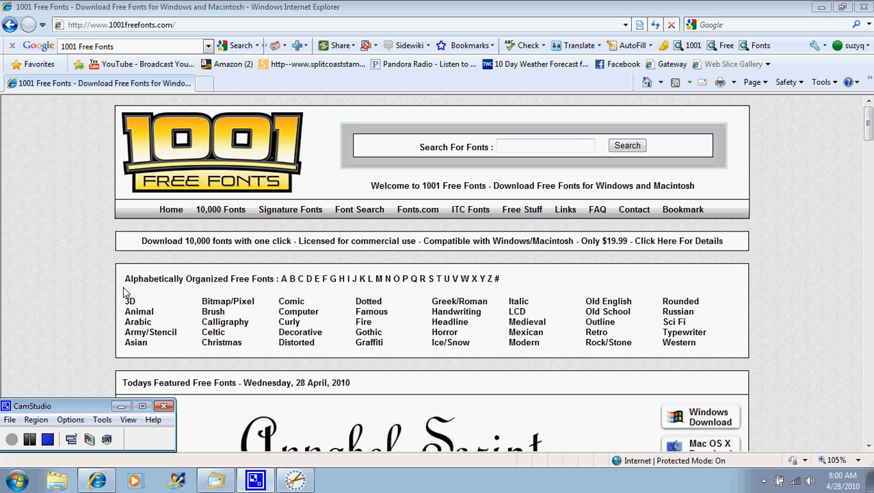
mouse_move(499, 337)
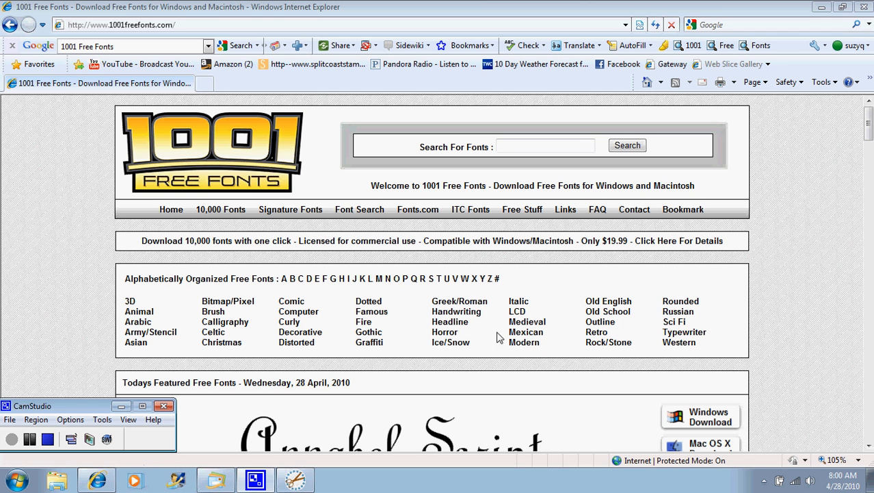
mouse_move(220, 209)
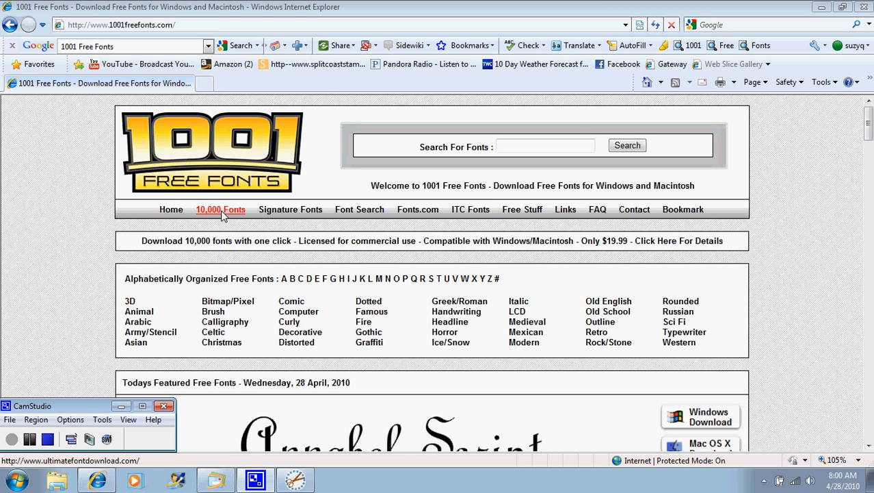
mouse_move(317, 266)
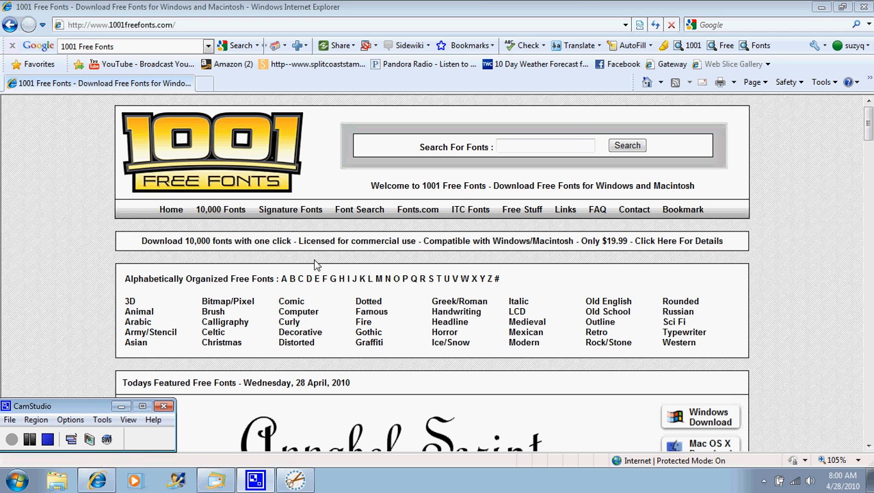
mouse_move(451, 353)
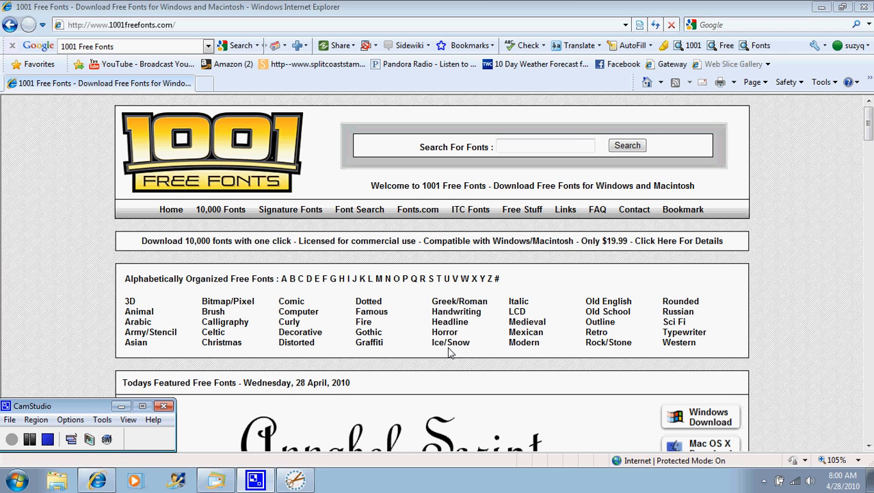
mouse_move(659, 313)
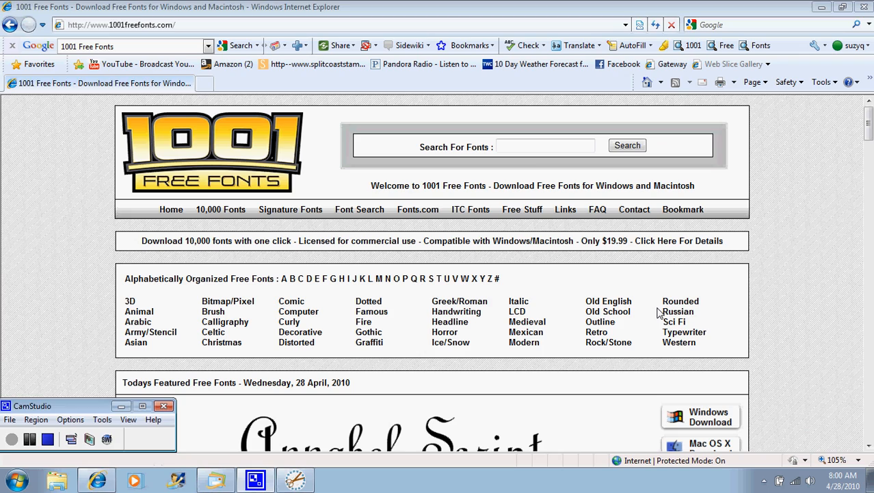
Step: Browse from the Russian to the Curly fonts category and scroll to Delta Hey Max Nine
click(678, 312)
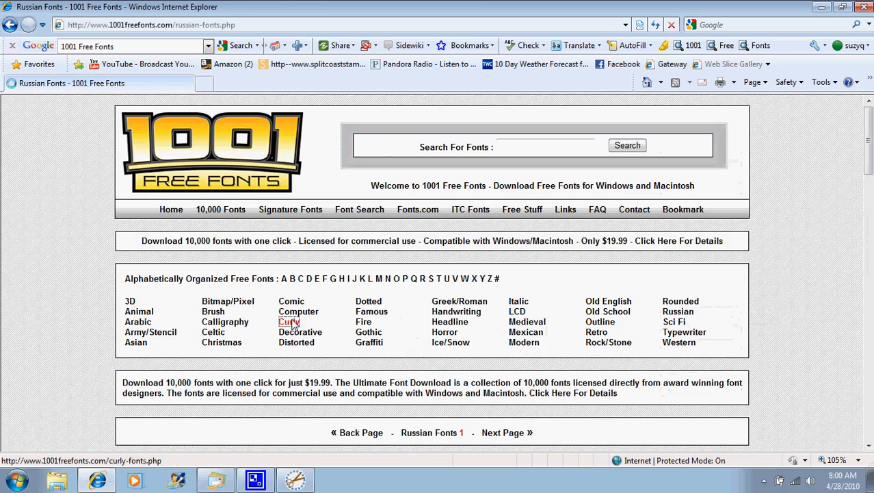
click(289, 321)
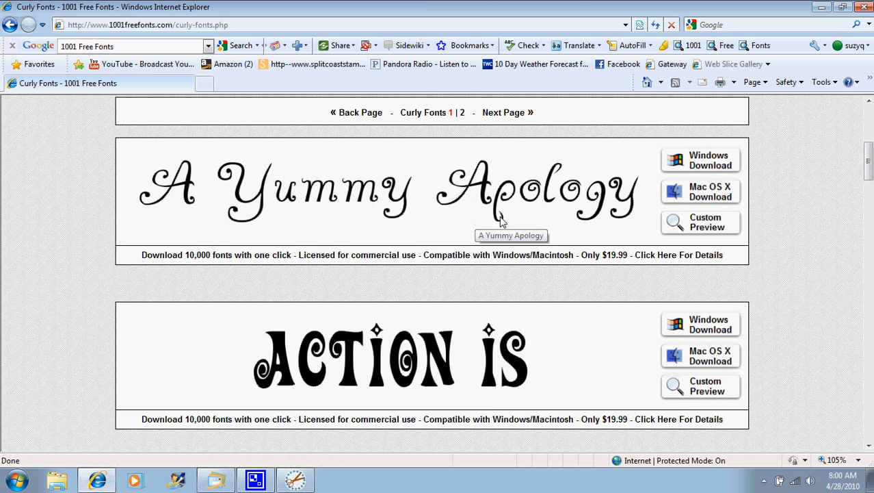
scroll(down, 3)
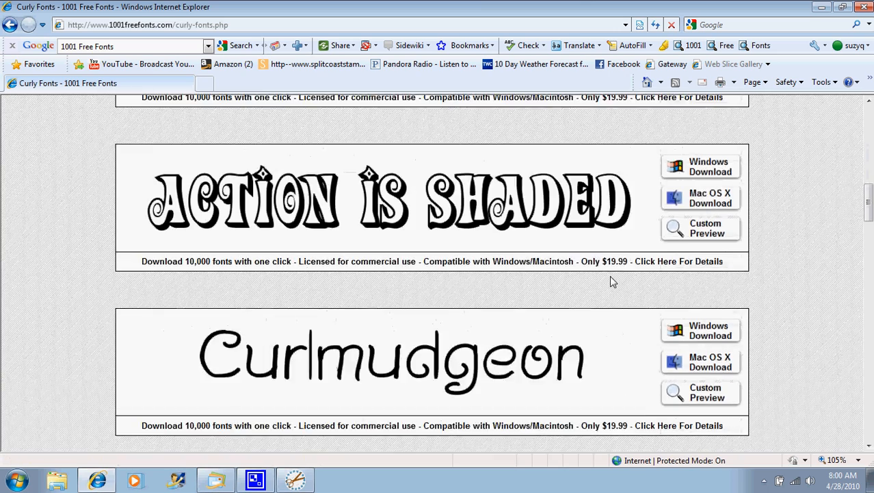
scroll(down, 3)
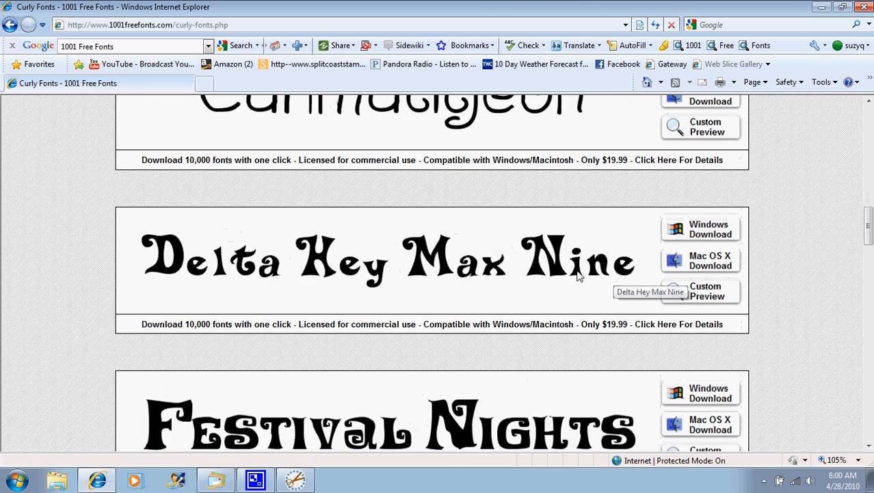
mouse_move(690, 298)
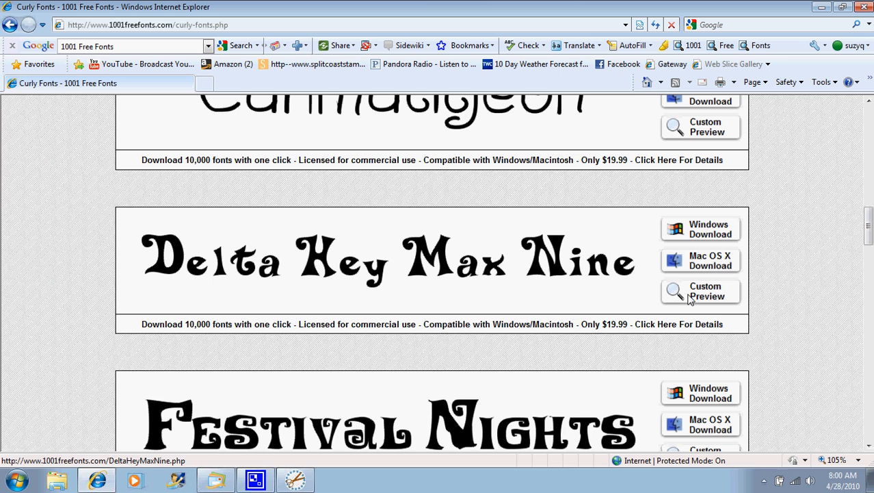
mouse_move(444, 280)
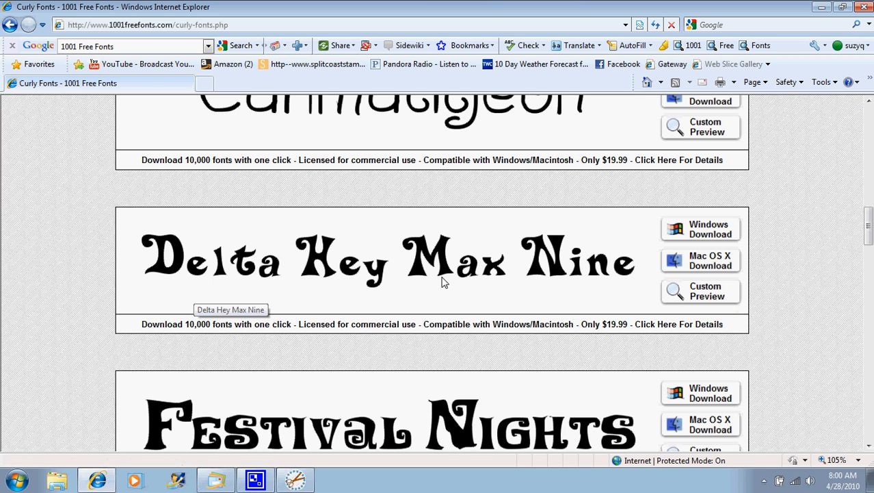
mouse_move(687, 256)
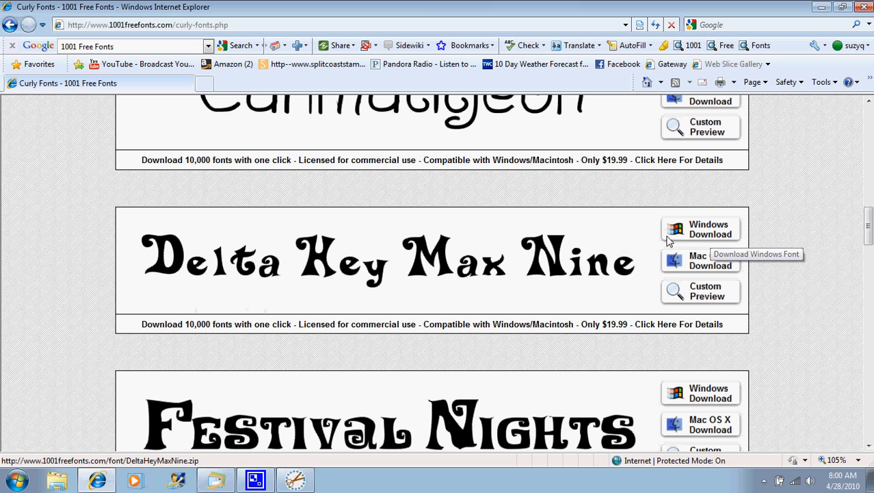
mouse_move(673, 262)
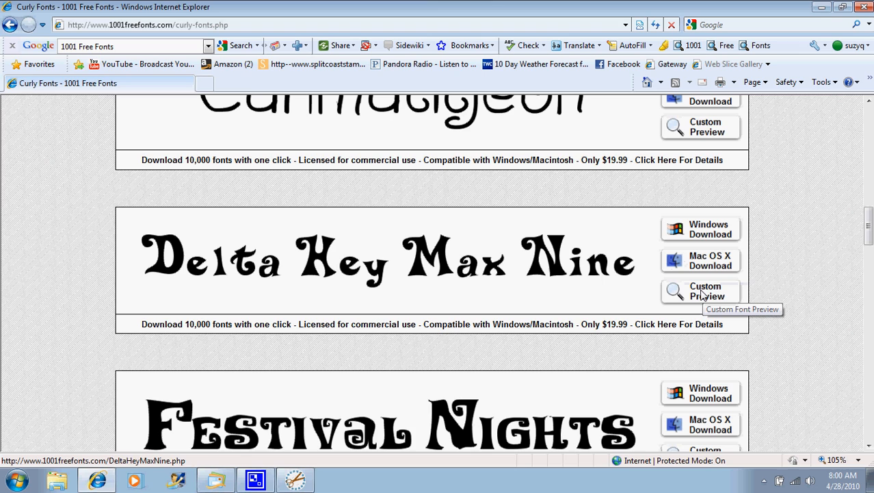
Step: Go to the Delta Hey Max Nine font page and reach its download buttons
click(699, 291)
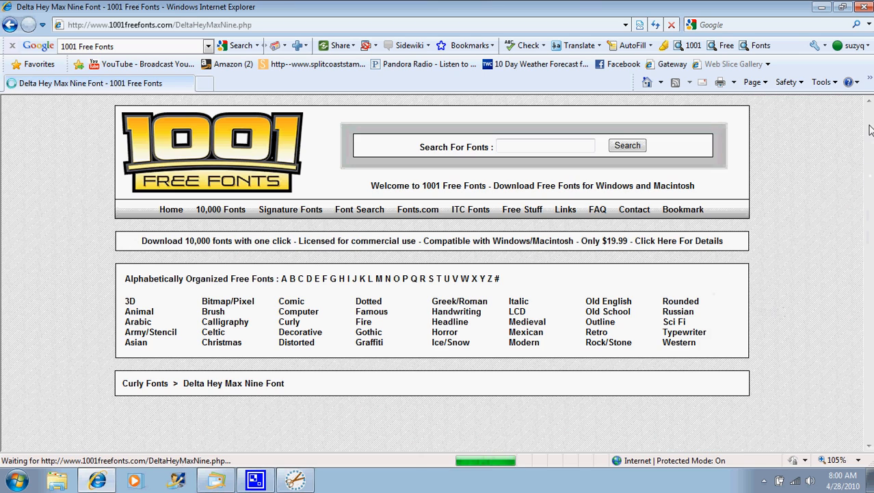
scroll(down, 3)
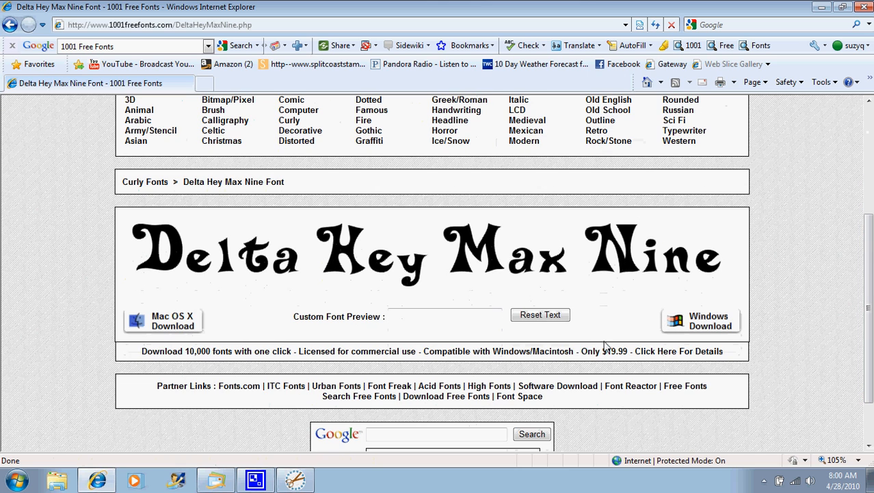
mouse_move(701, 320)
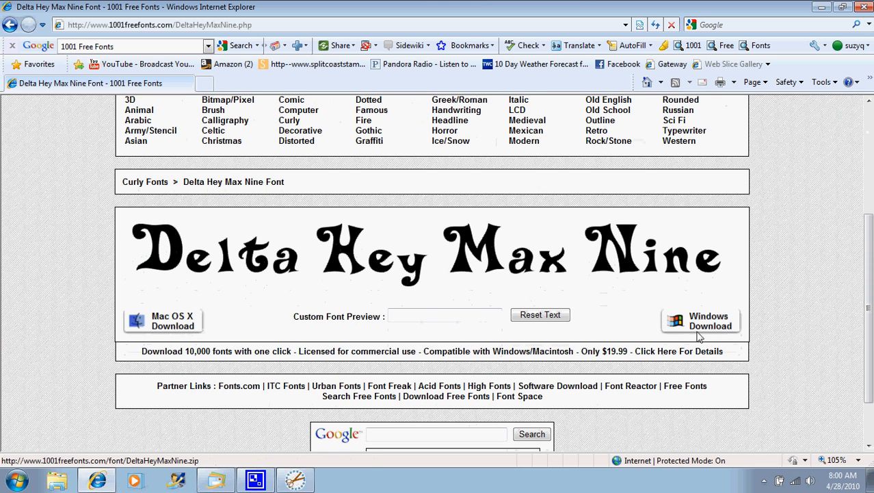
mouse_move(701, 320)
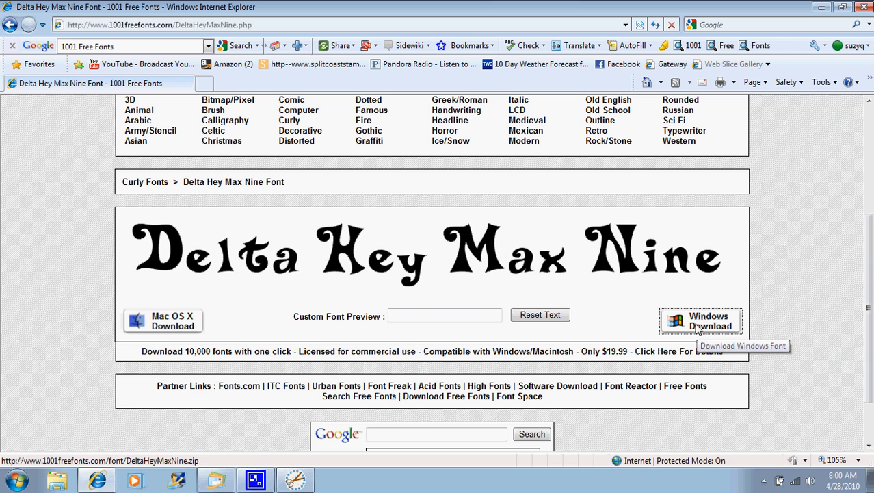
mouse_move(456, 267)
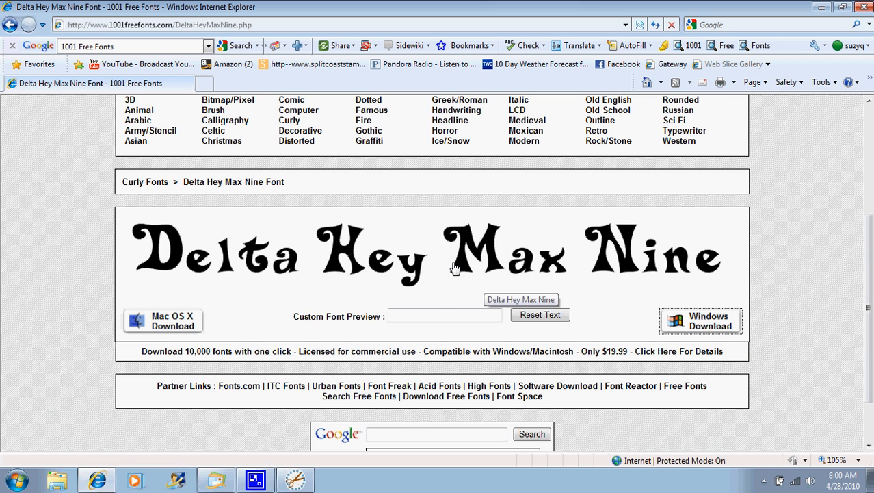
mouse_move(550, 301)
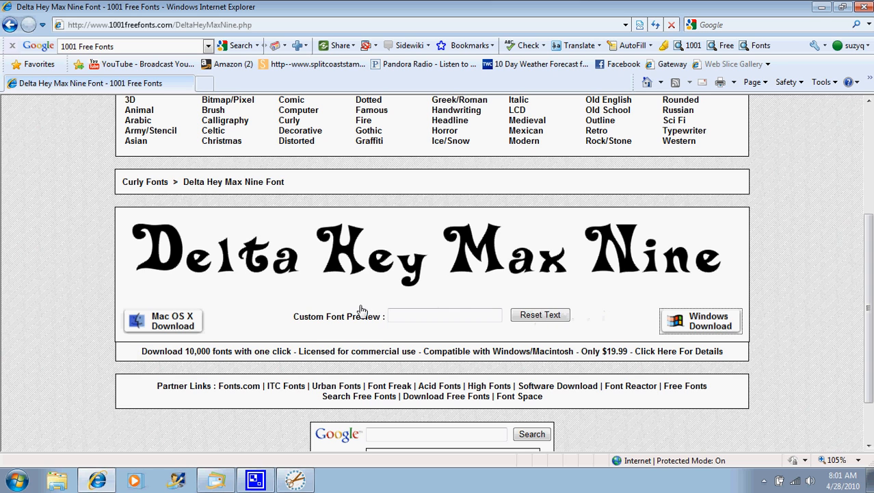
mouse_move(470, 307)
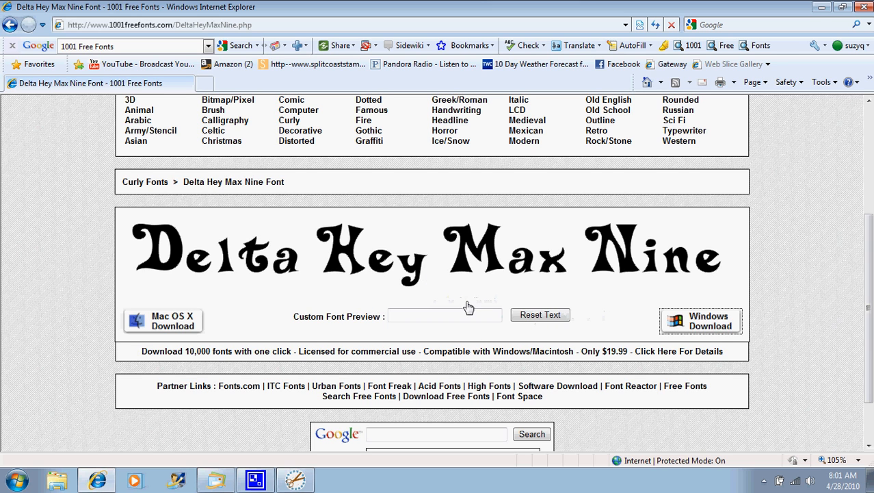
Step: Start the Windows download of Delta Hey Max Nine
click(700, 321)
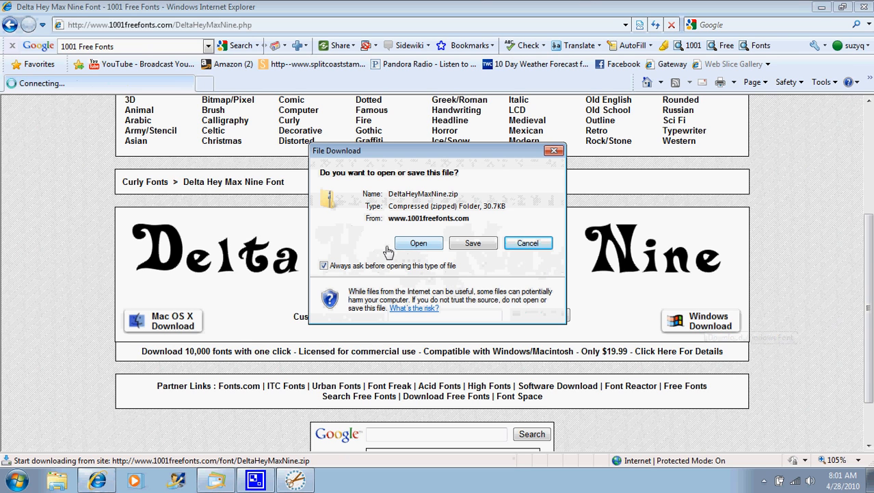
mouse_move(418, 255)
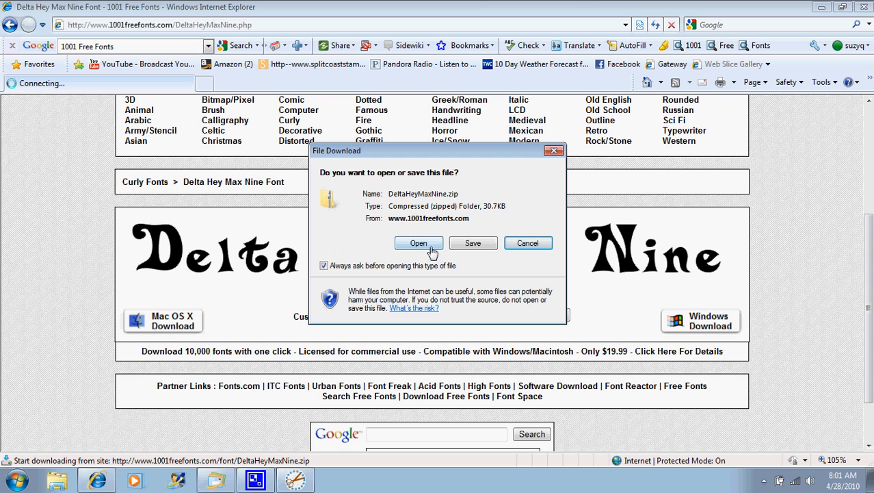
mouse_move(473, 244)
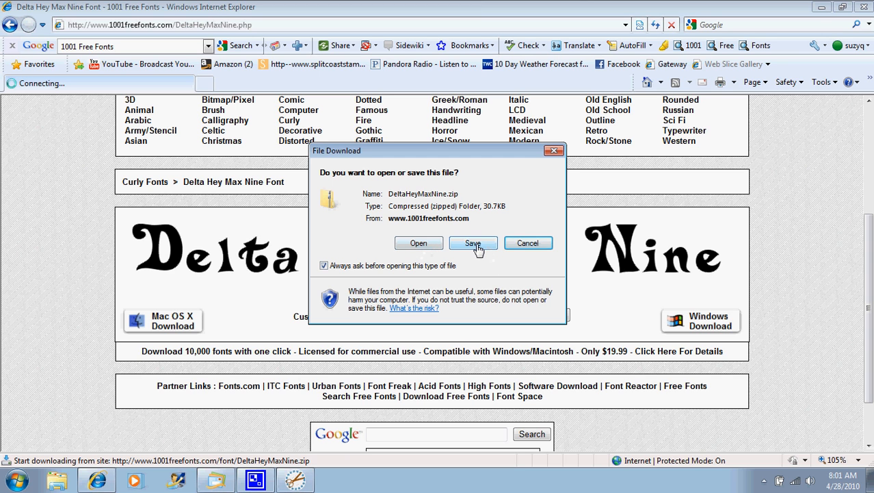
Step: Choose to save the zip and point Save As at the Free Fonts folder in Documents
click(474, 244)
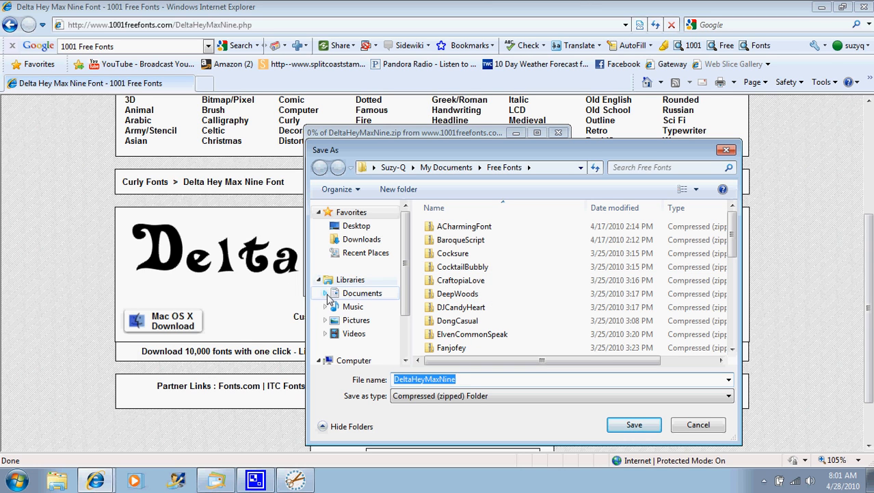
click(327, 293)
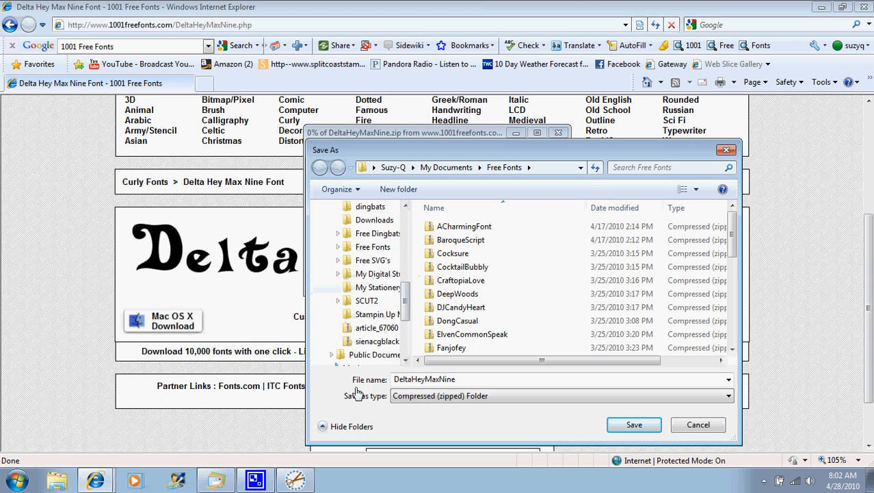
mouse_move(392, 403)
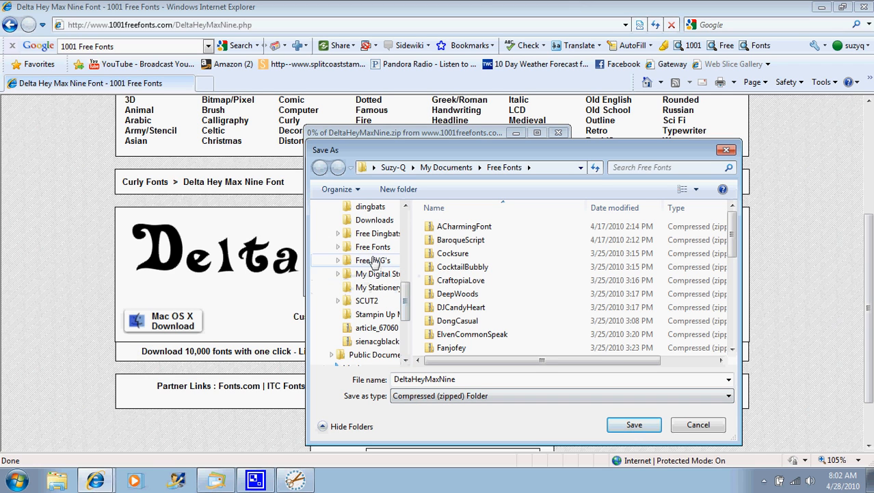
click(373, 246)
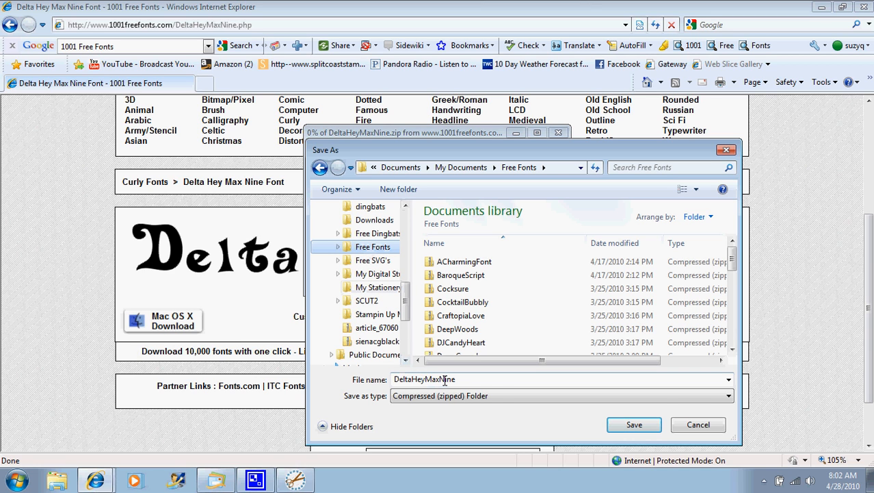
click(373, 246)
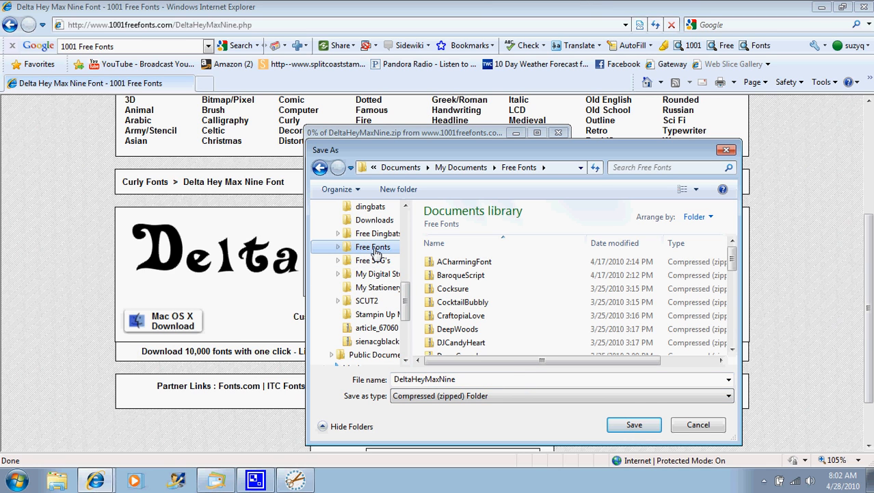
Step: Save DeltaHeyMaxNine.zip, then browse Documents to the Free Fonts folder
click(633, 425)
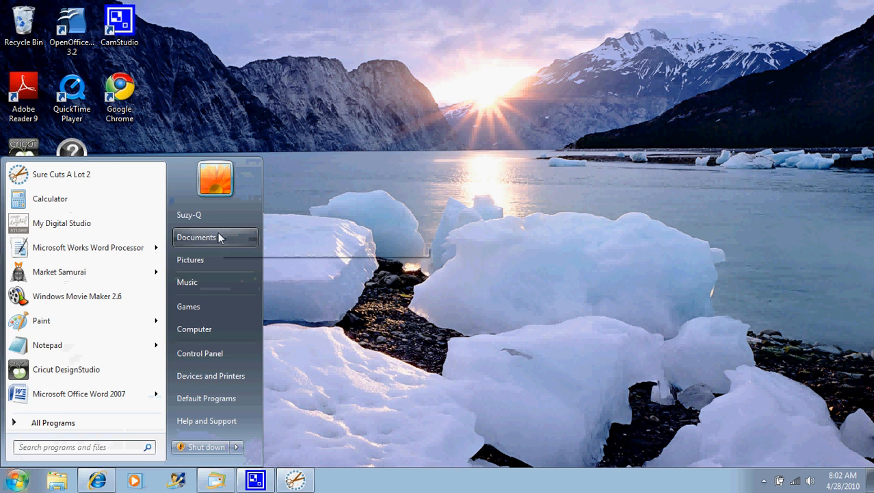
click(197, 236)
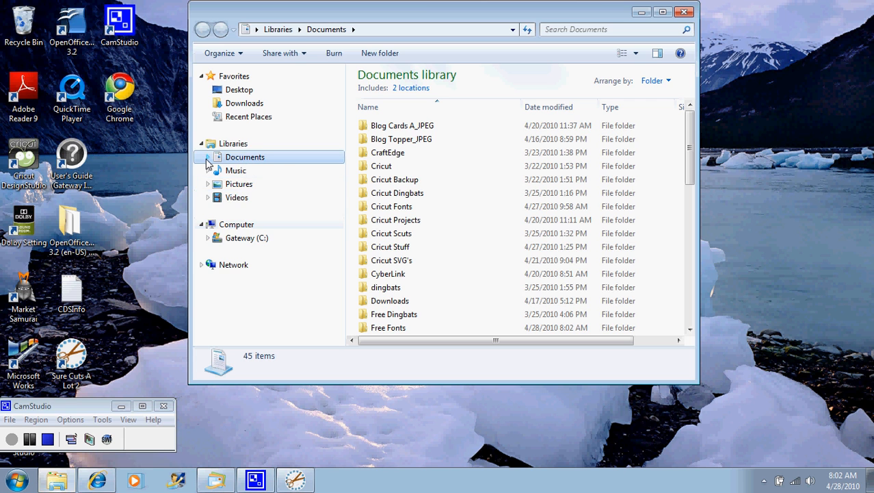
click(208, 156)
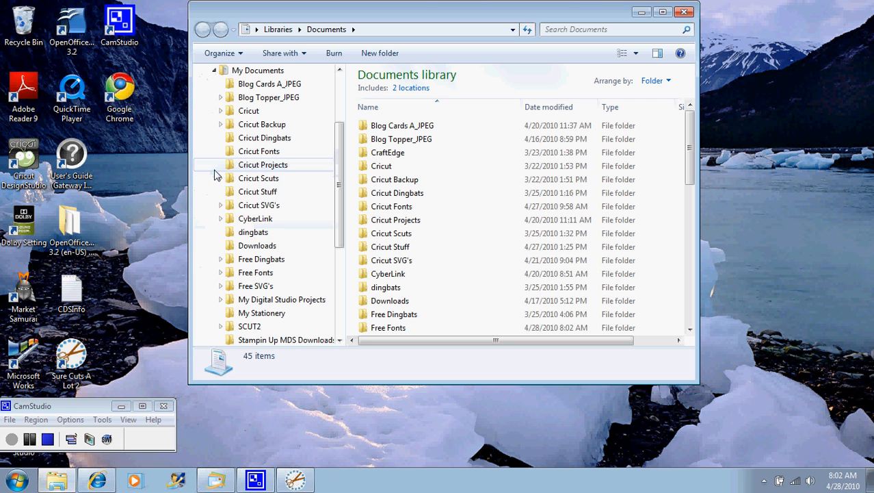
mouse_move(254, 272)
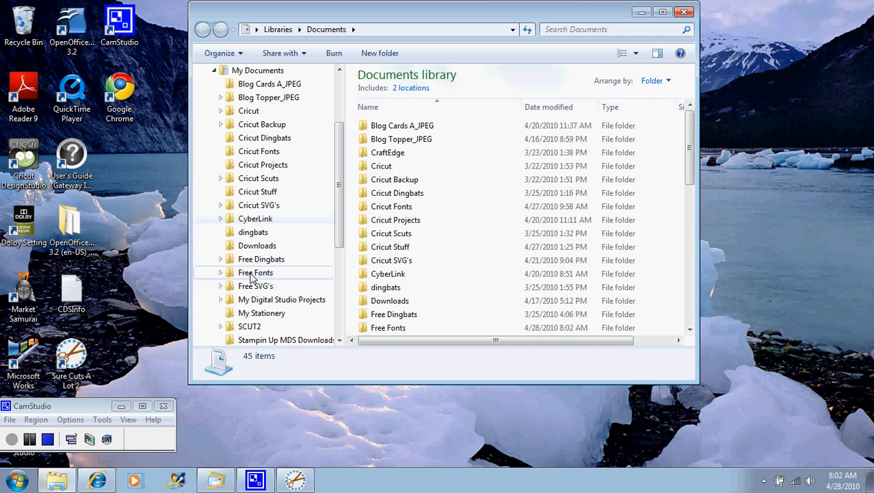
double_click(255, 272)
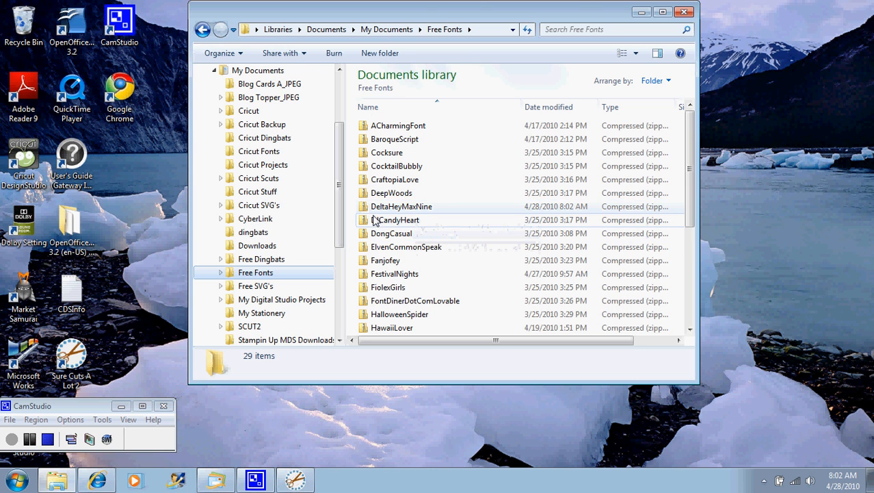
Step: Reach the DELTAHEY TrueType file inside the zip, then go to the Cricut Fonts folder
double_click(401, 205)
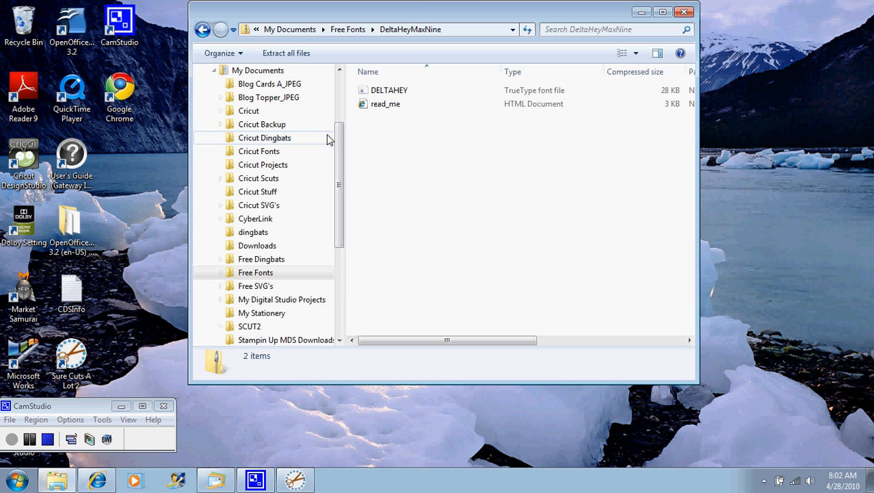
click(386, 104)
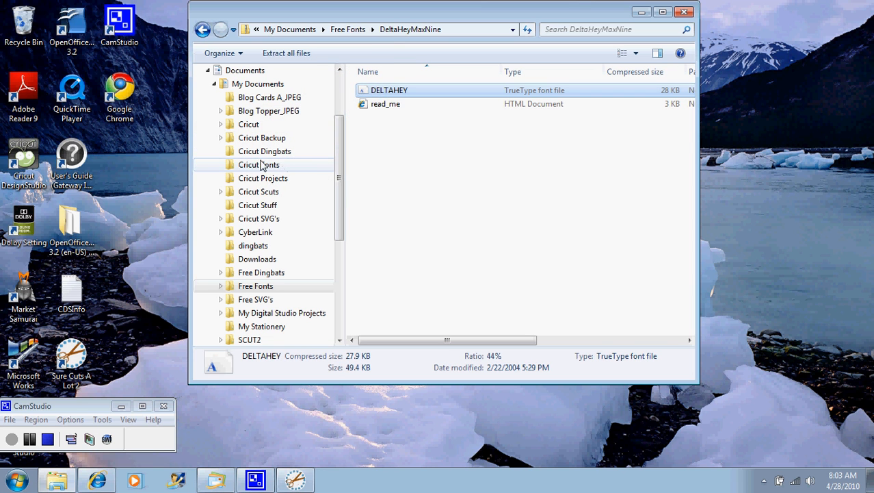
double_click(258, 164)
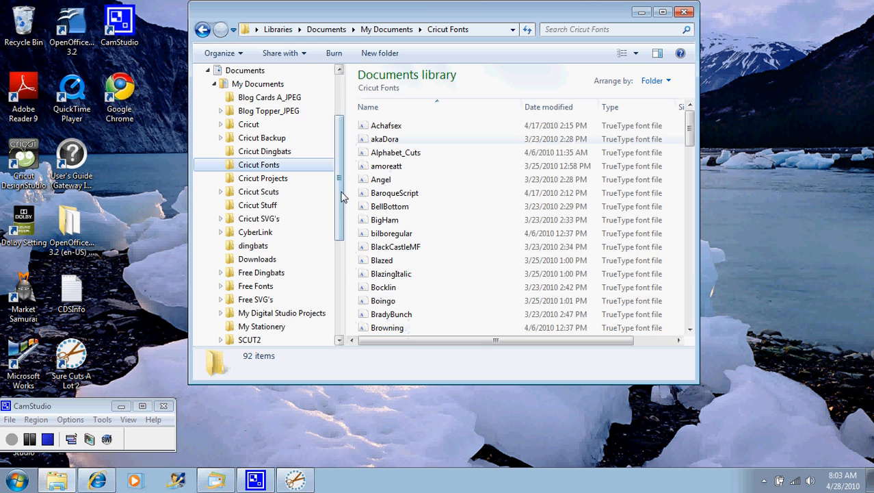
Step: Copy ACharmingFont's six .ttf files to Cricut Fonts, skipping the existing Achafsex
click(256, 219)
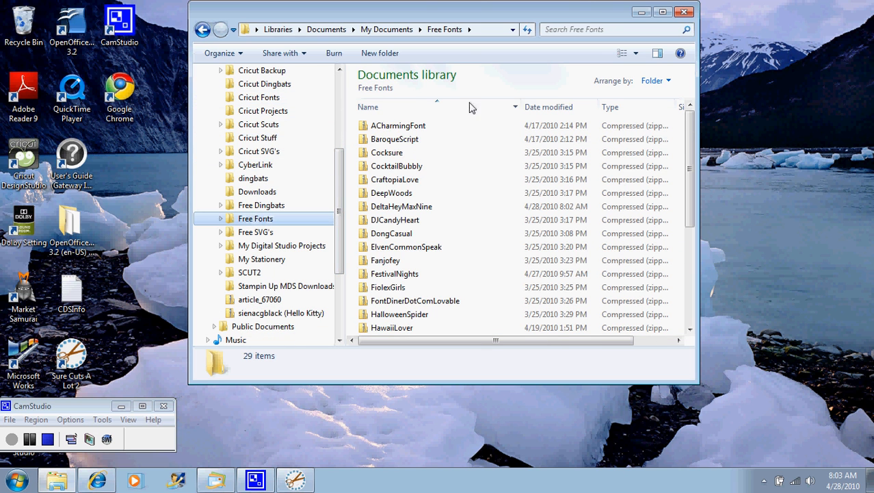
double_click(398, 126)
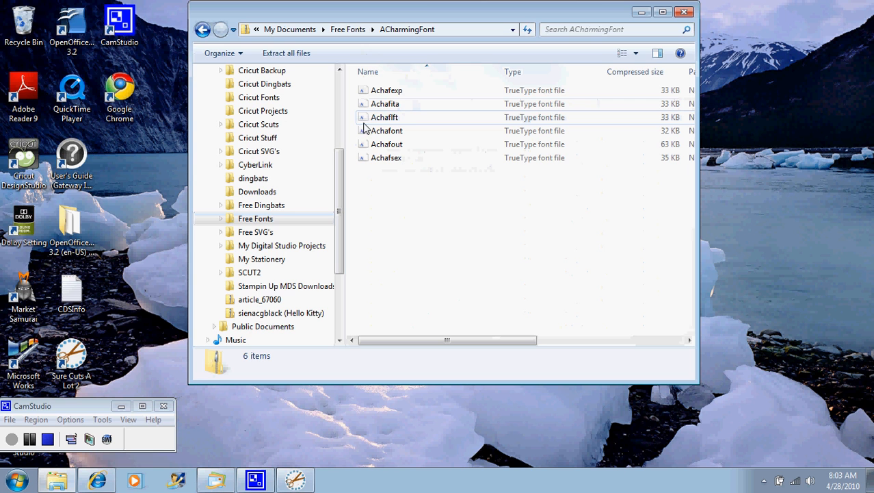
click(386, 90)
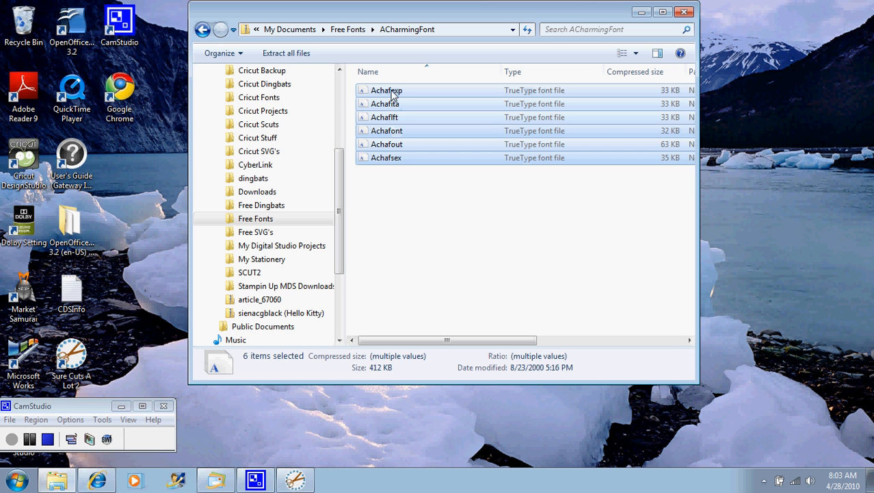
click(386, 90)
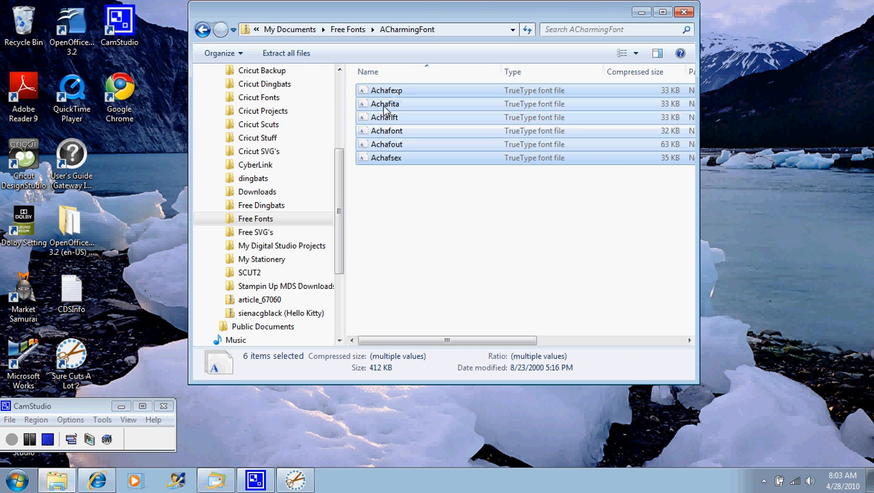
mouse_move(399, 121)
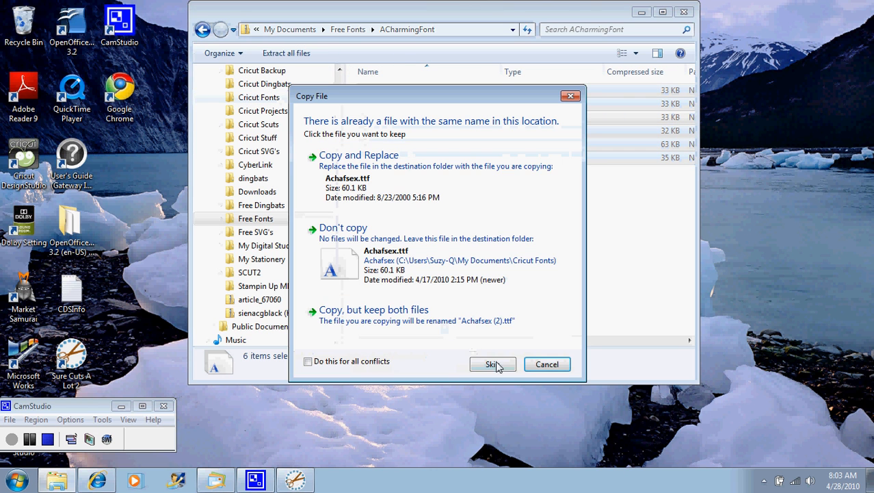
click(493, 364)
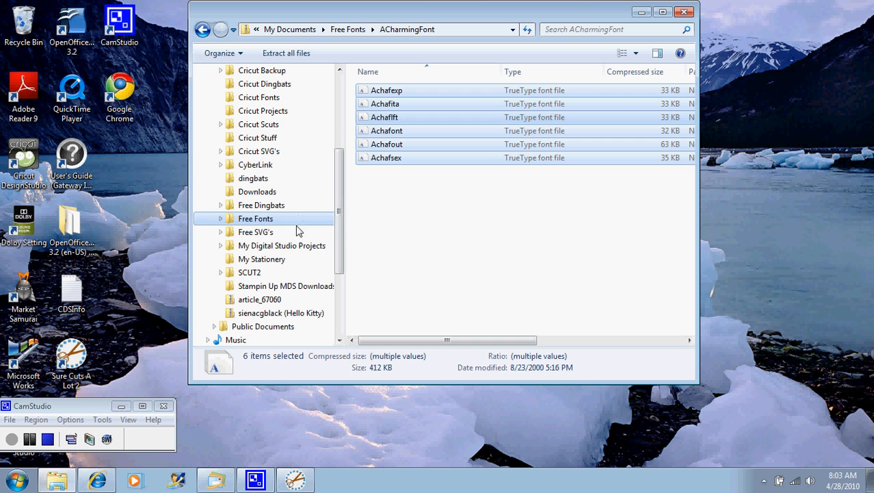
mouse_move(271, 256)
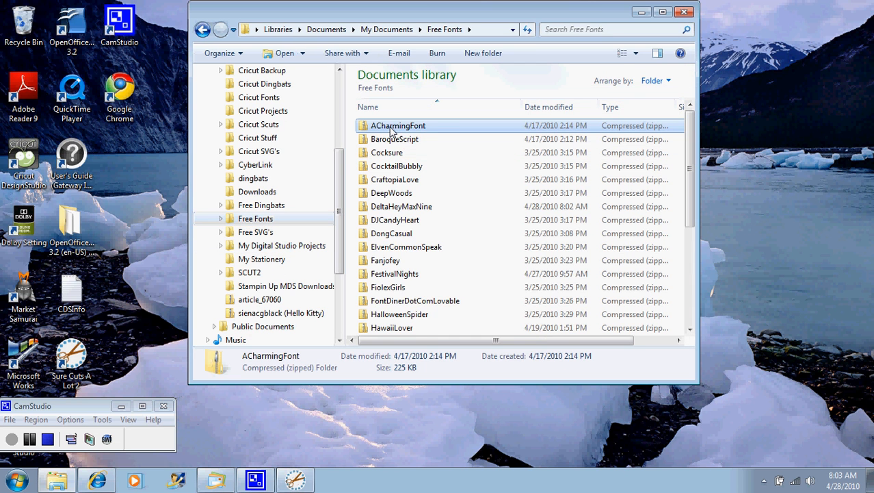
Step: Delete the ACharmingFont zip from Free Fonts to the Recycle Bin
right_click(397, 125)
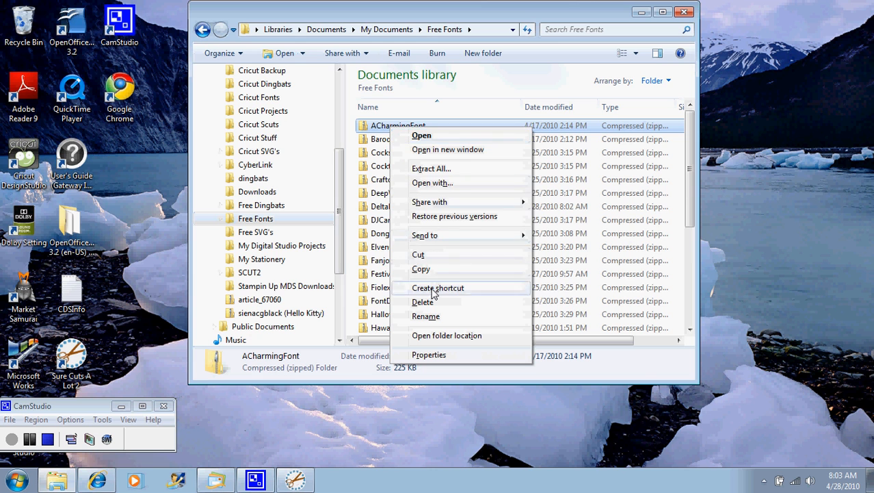
click(423, 302)
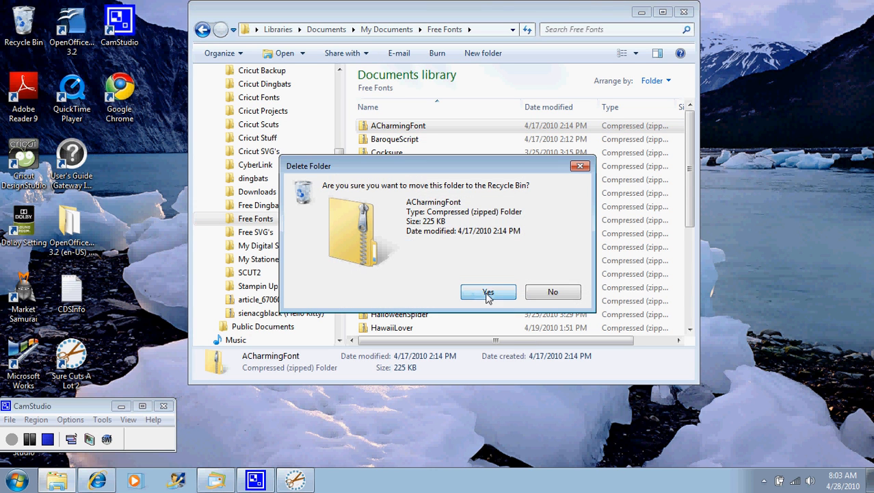
click(487, 292)
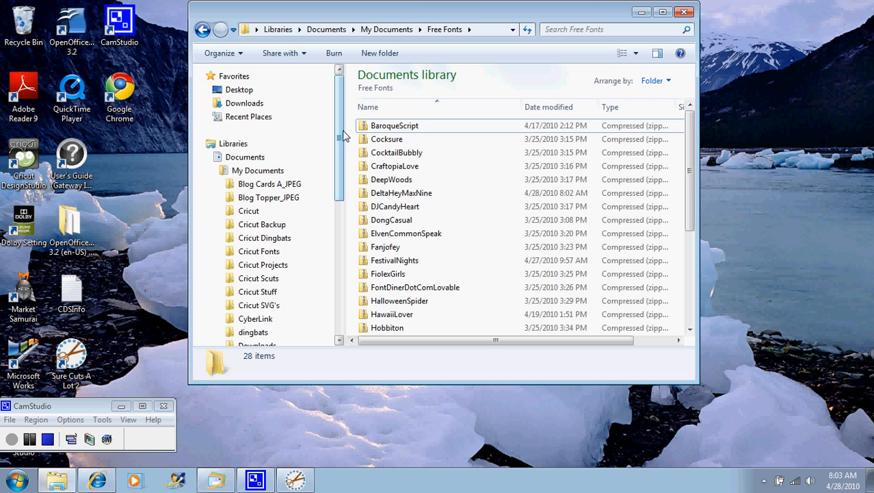
mouse_move(341, 147)
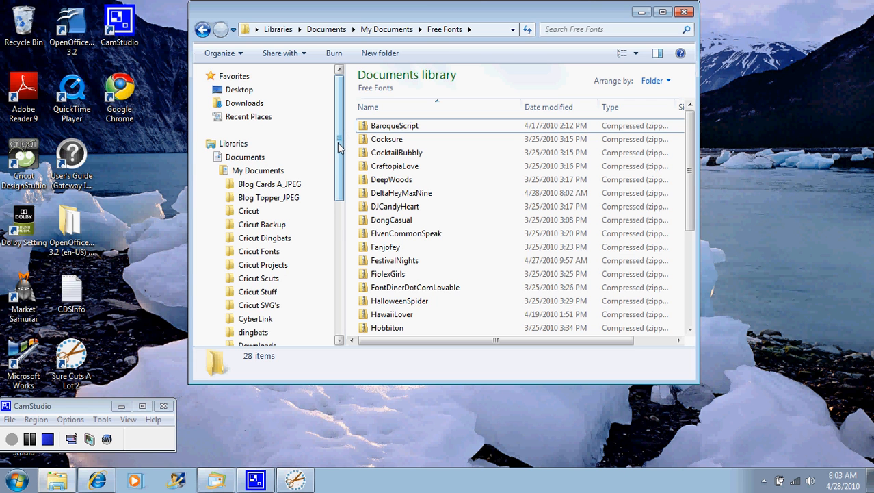
scroll(down, 3)
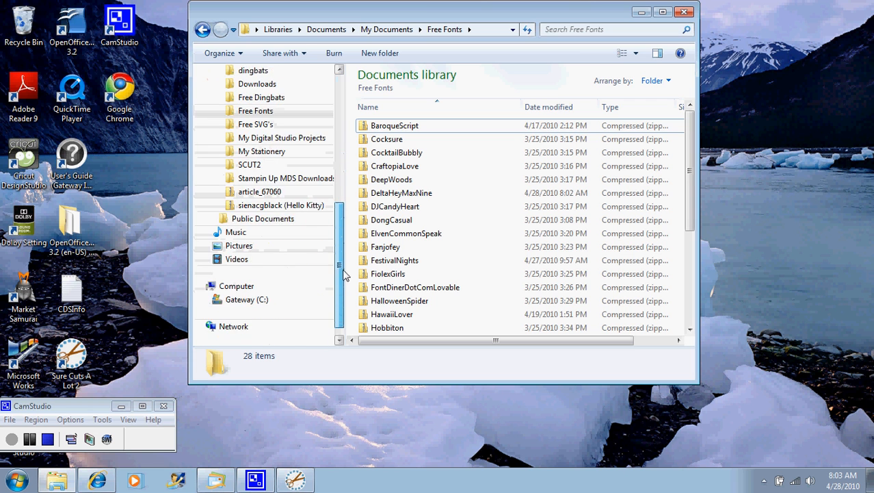